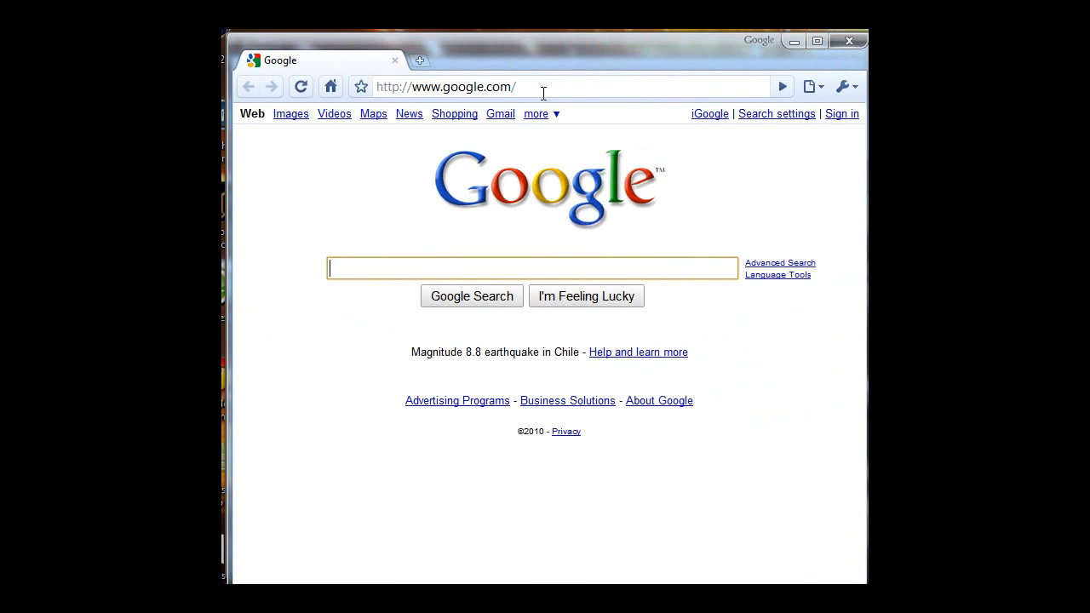
# Navigate to droidz.org and browse its Stks listing of recent and top-rated sticks.
pyautogui.click(443, 86)
pyautogui.write('droid')
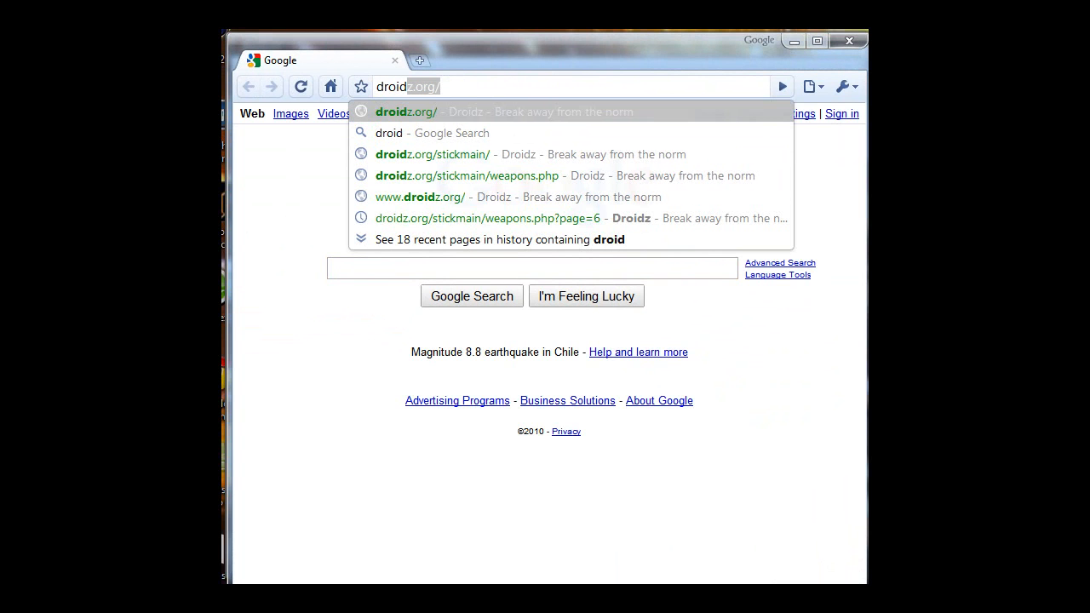
pyautogui.click(406, 112)
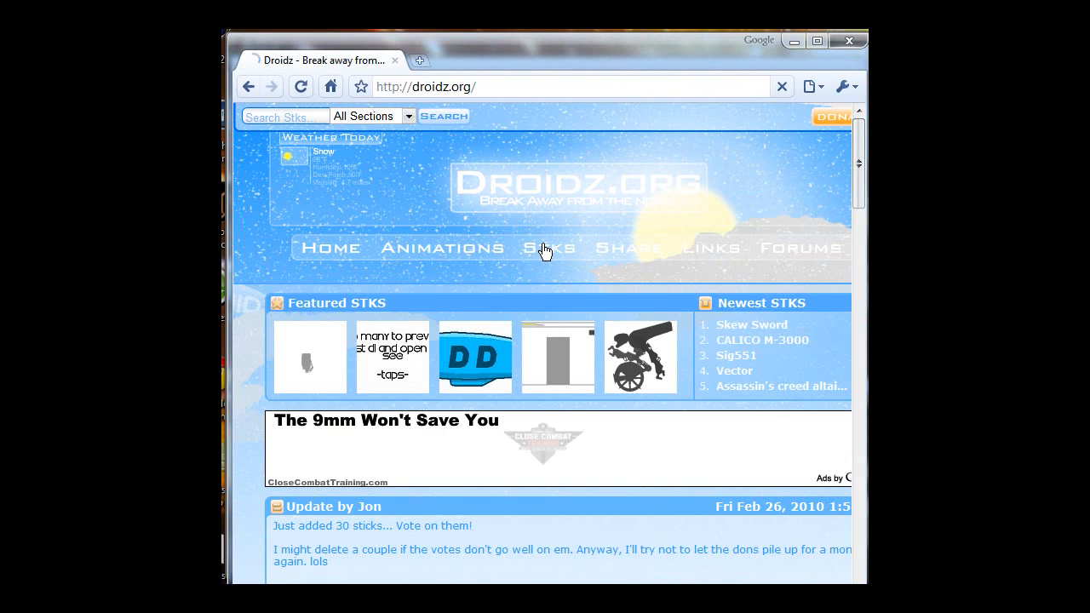
pyautogui.click(549, 248)
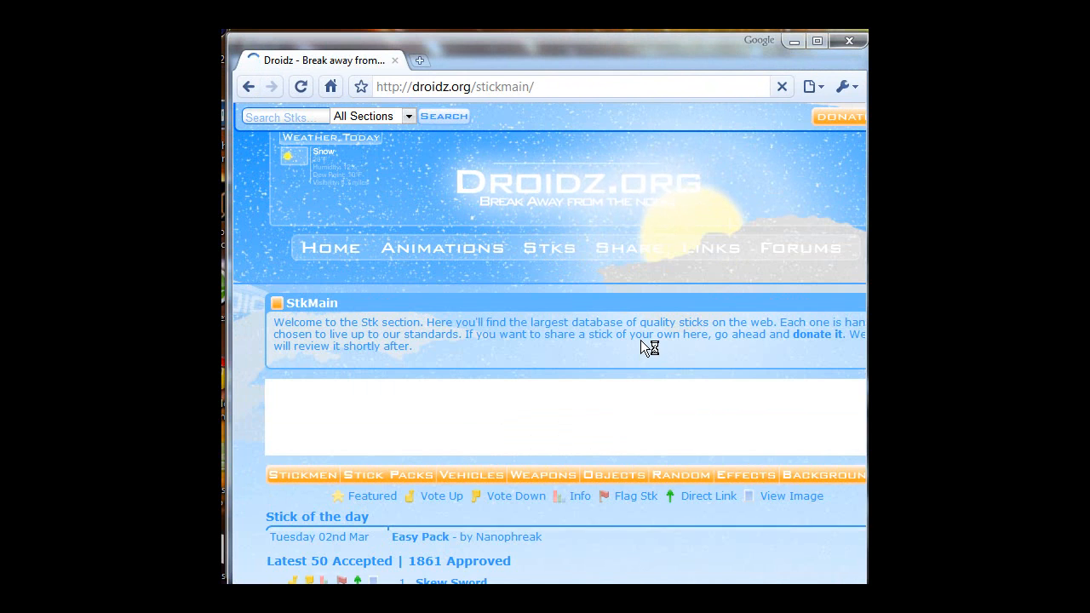
pyautogui.scroll(-3)
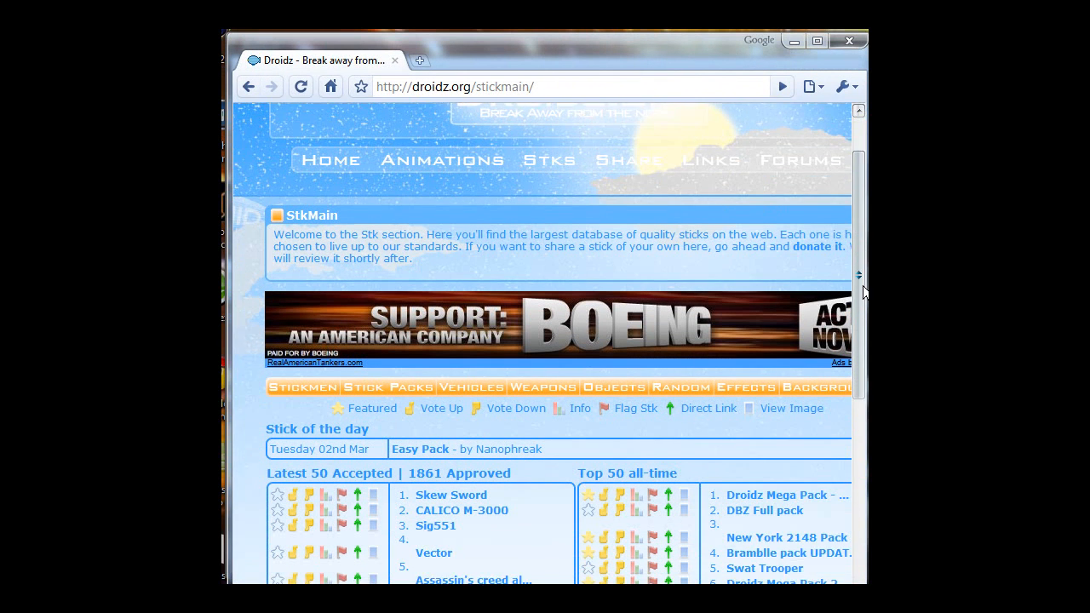
pyautogui.scroll(-3)
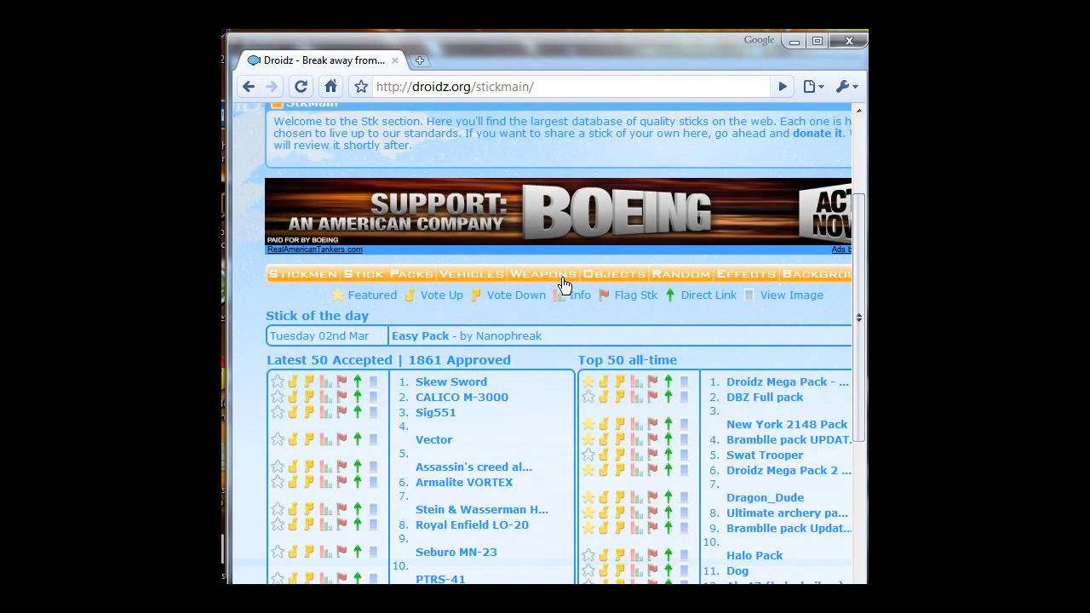
pyautogui.moveTo(478, 310)
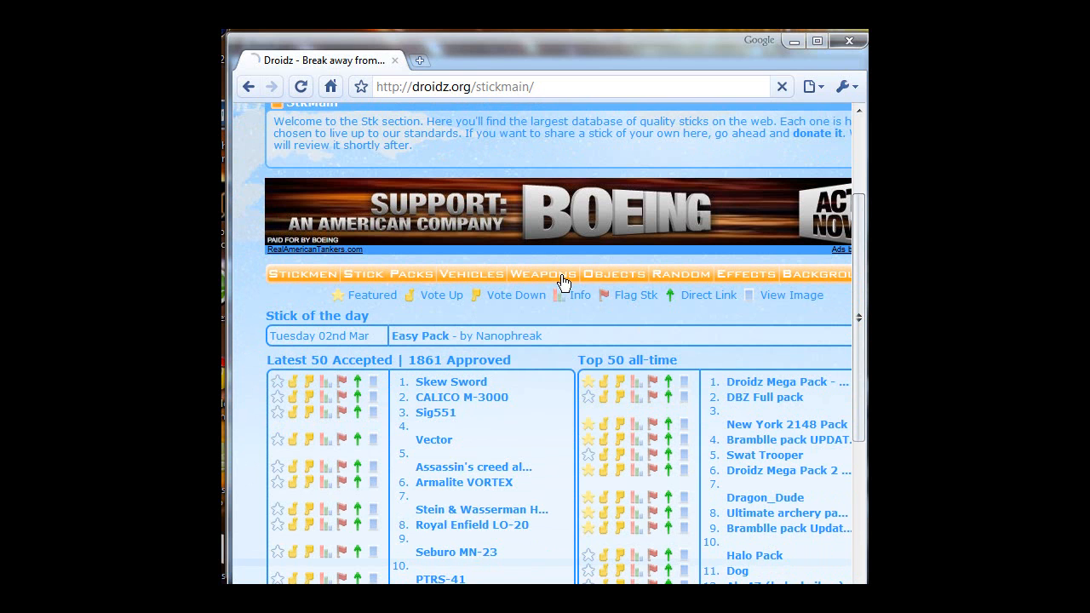
# Browse the Weapons category list and preview the 22 Rifle stick image.
pyautogui.click(541, 272)
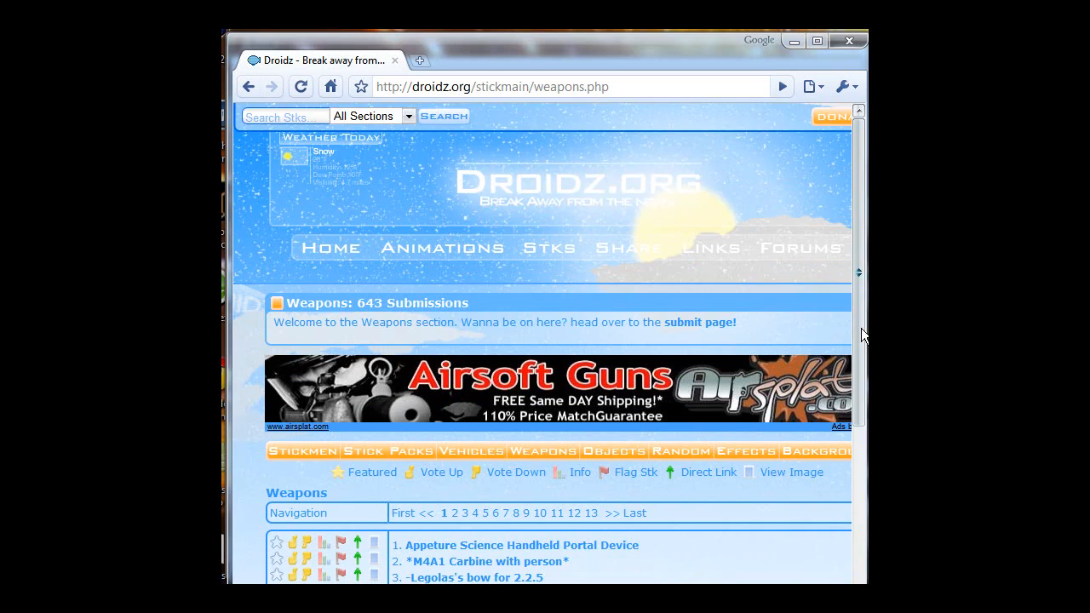
pyautogui.scroll(-3)
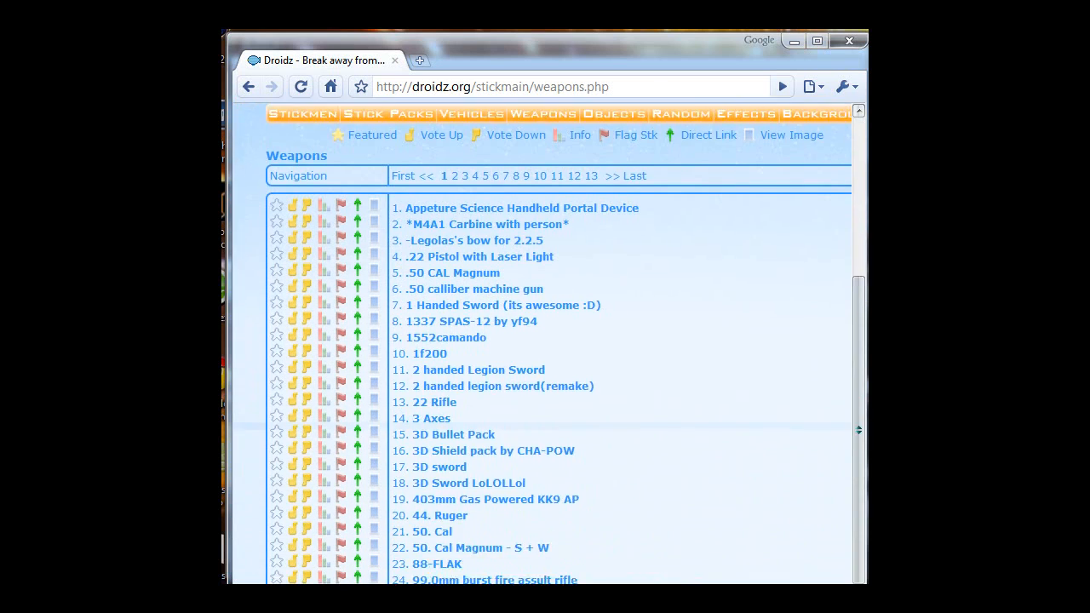
pyautogui.scroll(-3)
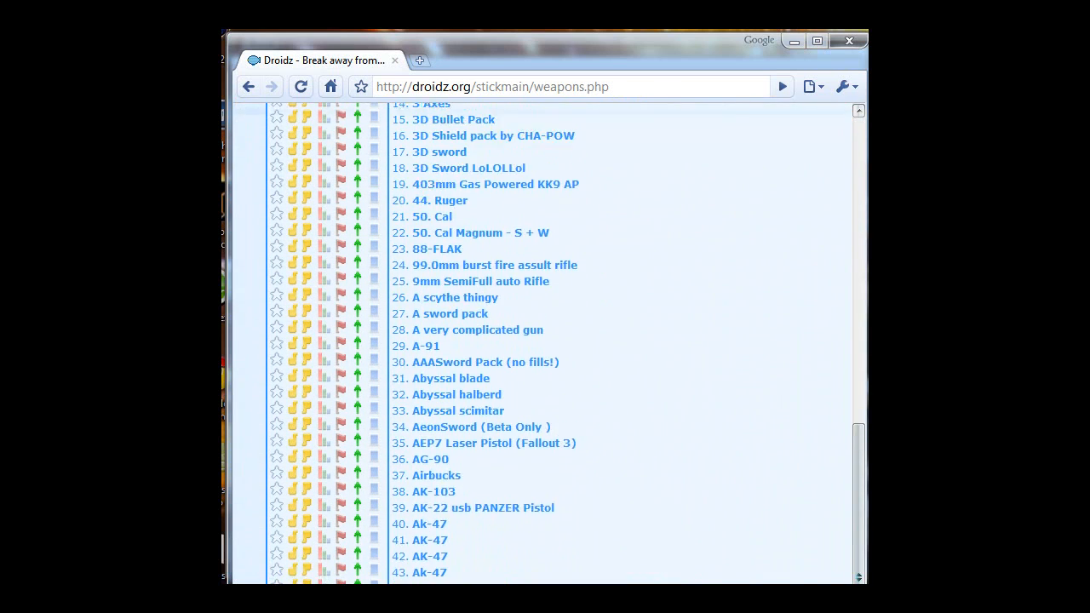
pyautogui.scroll(3)
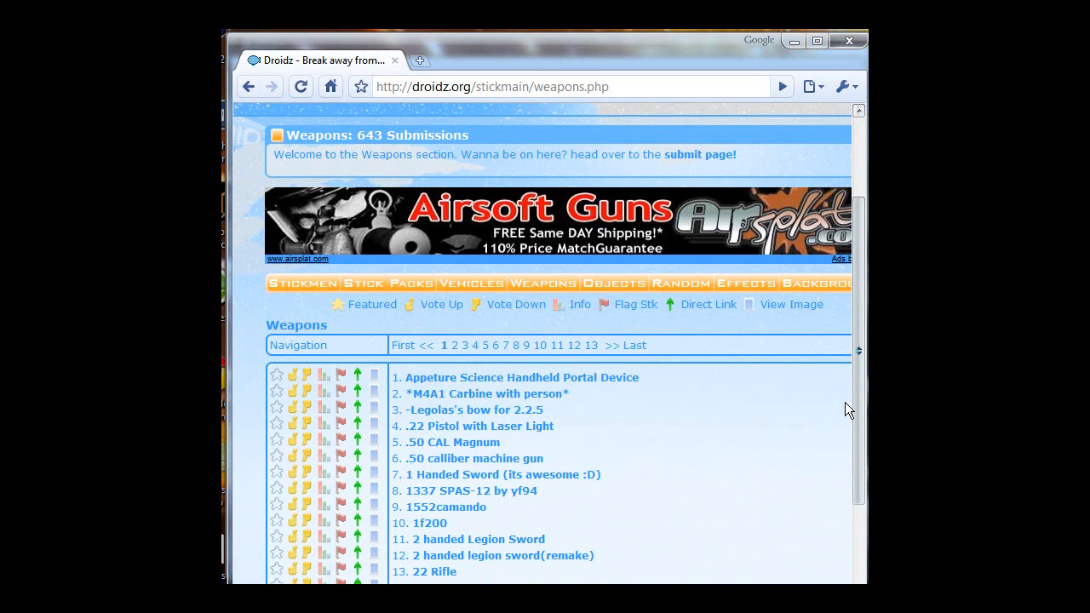
pyautogui.scroll(-3)
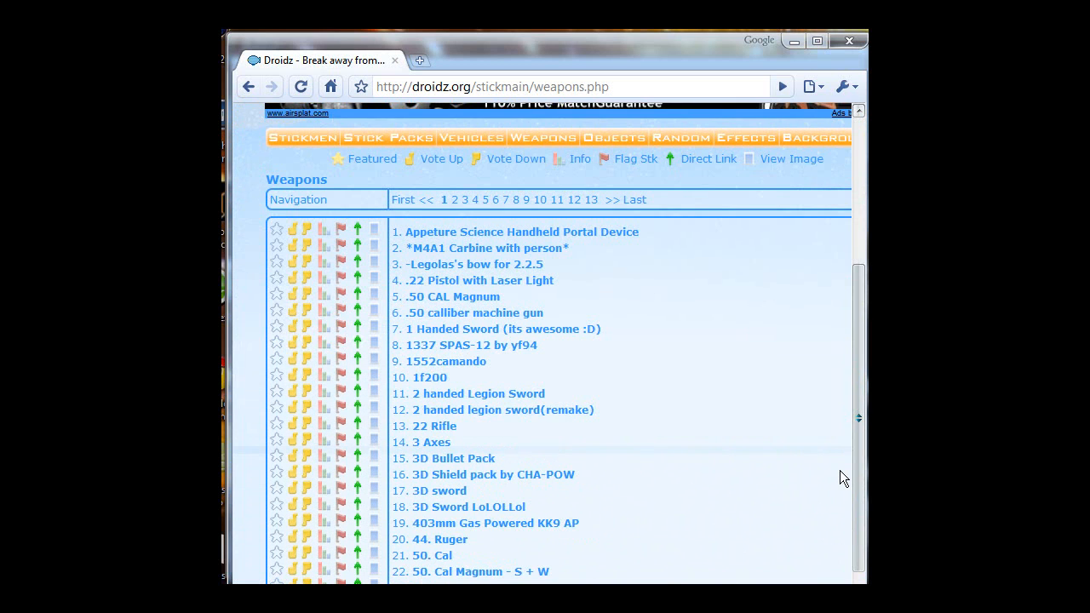
pyautogui.scroll(-3)
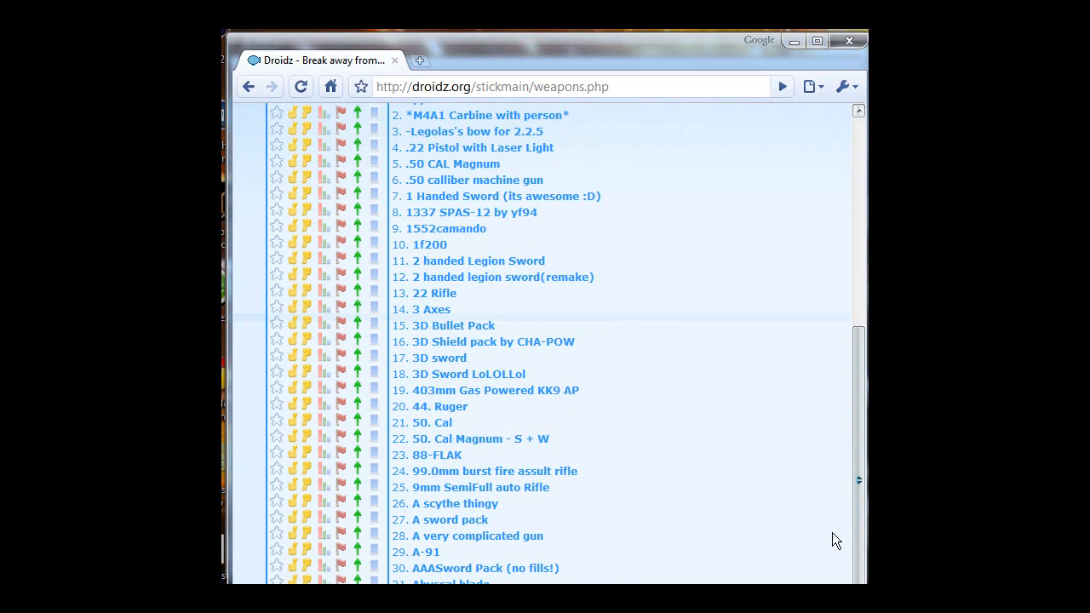
pyautogui.scroll(3)
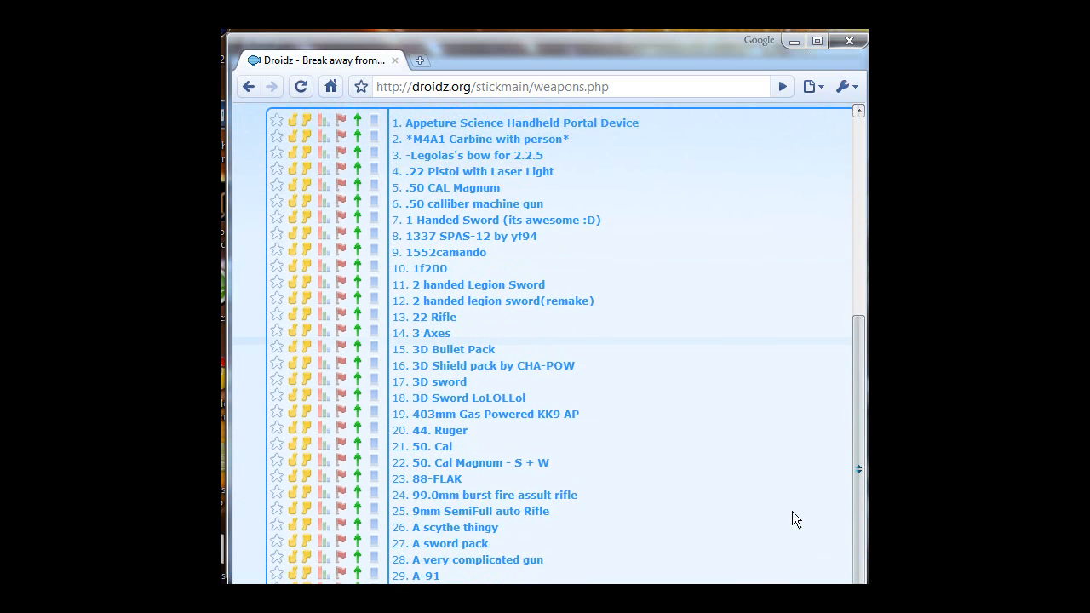
pyautogui.scroll(3)
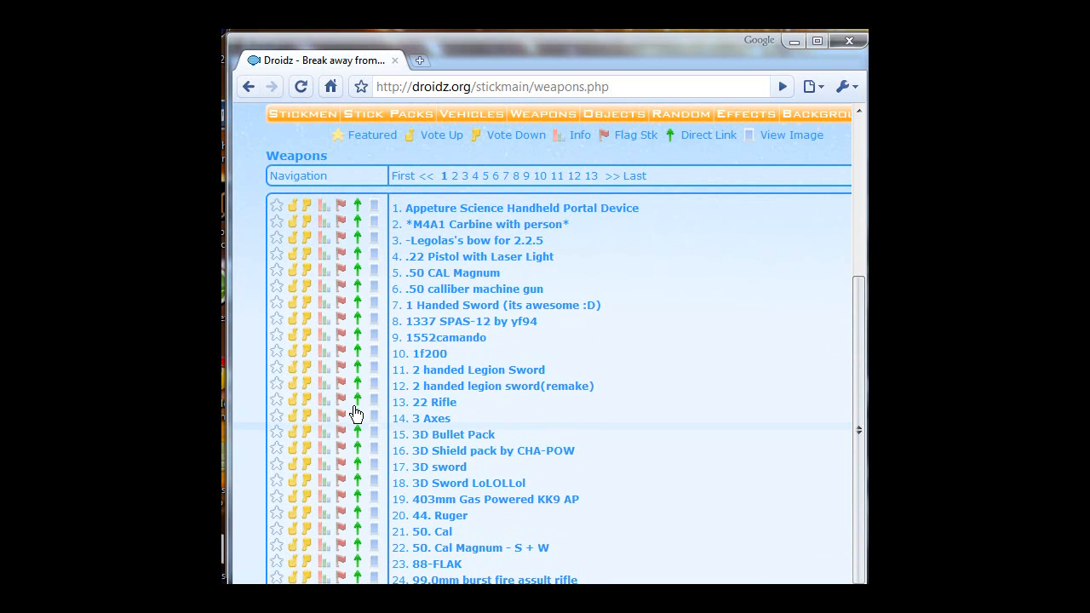
pyautogui.moveTo(382, 411)
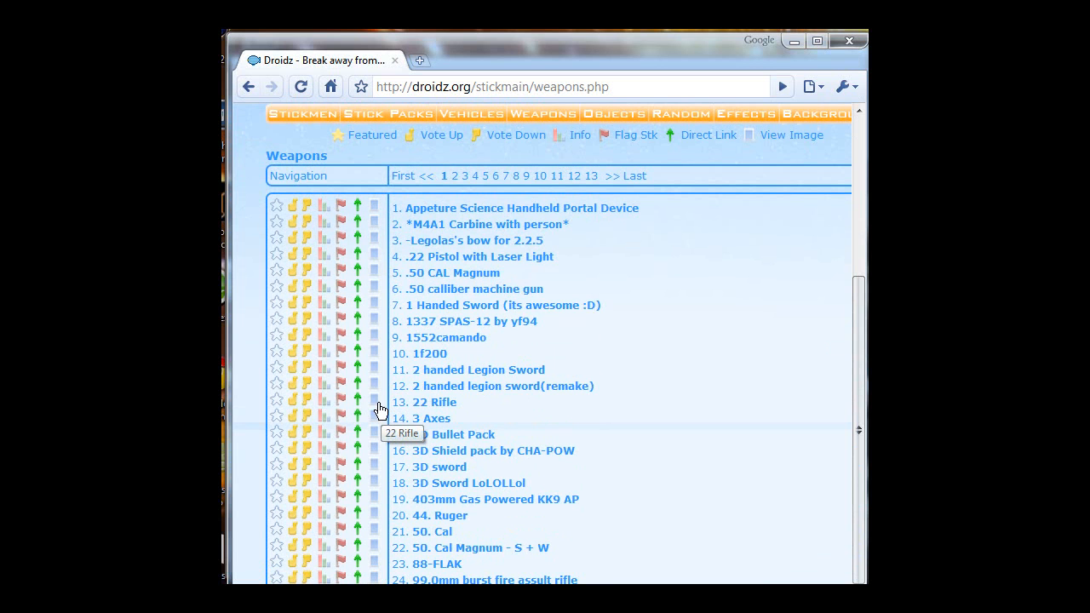
pyautogui.click(374, 402)
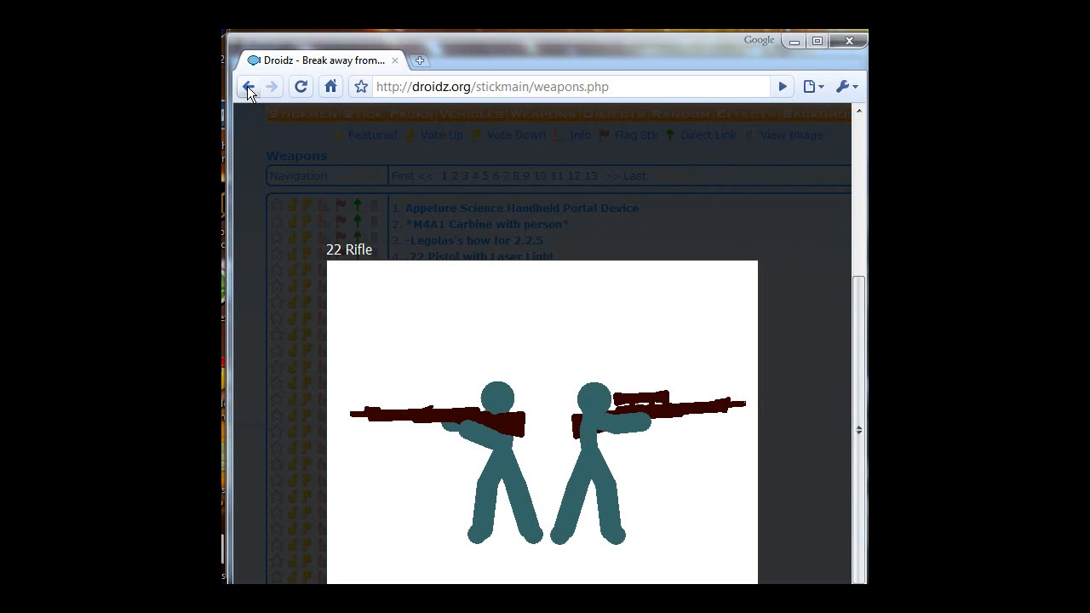
# Return to the listing, preview the PTRS-41 entry and dismiss its image before downloading it.
pyautogui.click(249, 85)
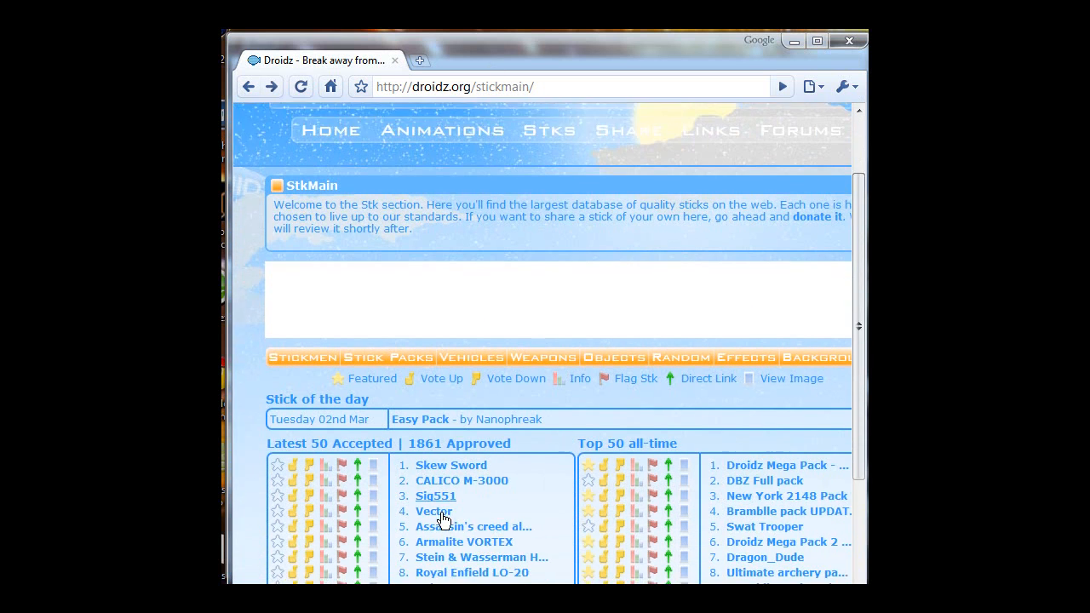
pyautogui.scroll(-3)
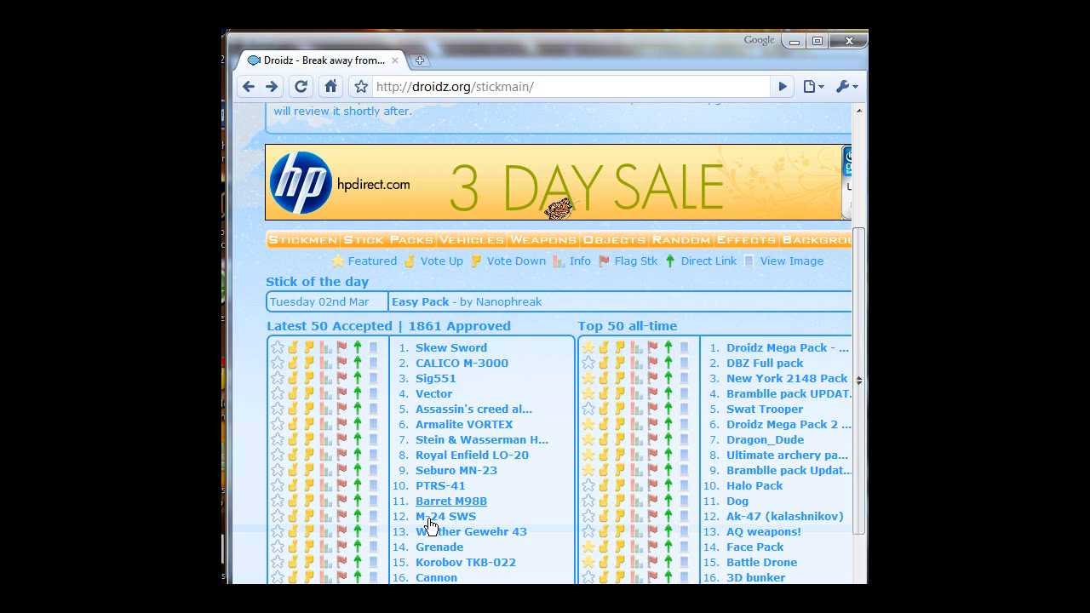
pyautogui.click(447, 516)
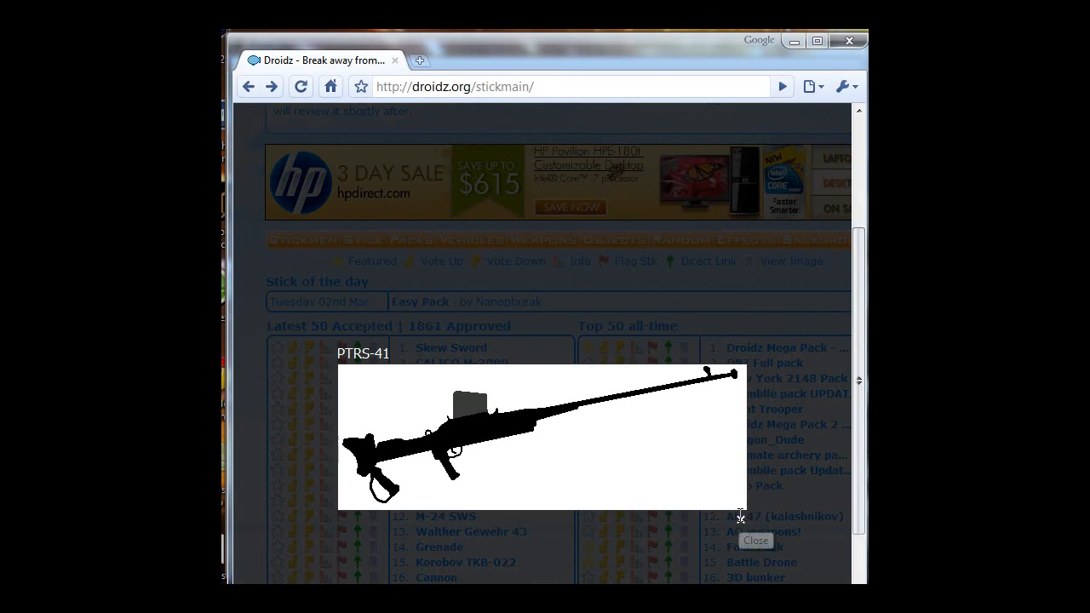
pyautogui.click(756, 542)
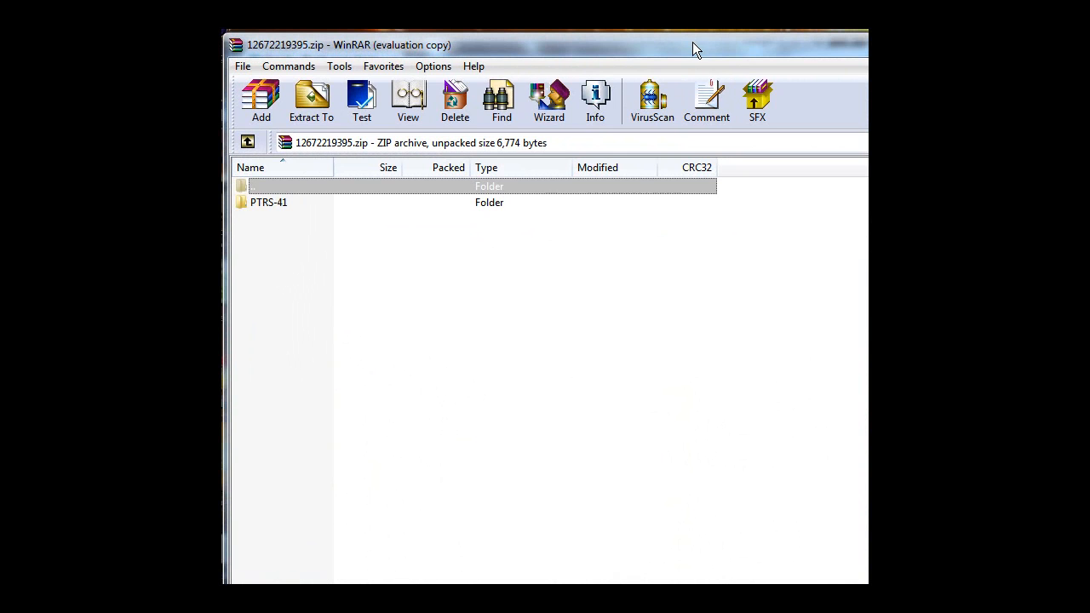
pyautogui.moveTo(310, 97)
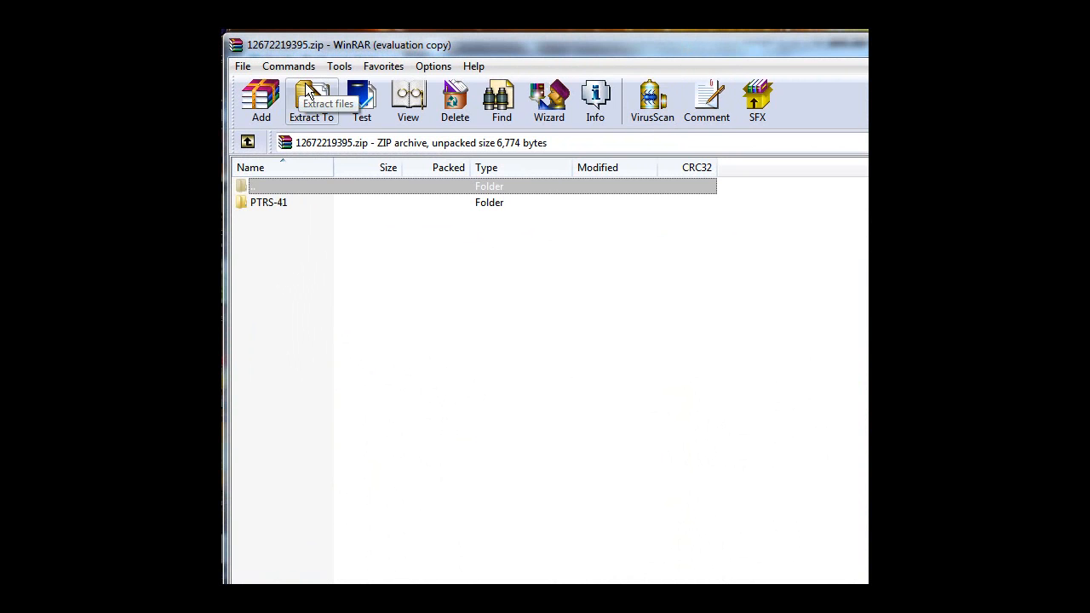
# Extract the PTRS-41 folder from the zip archive to a chosen destination.
pyautogui.click(310, 97)
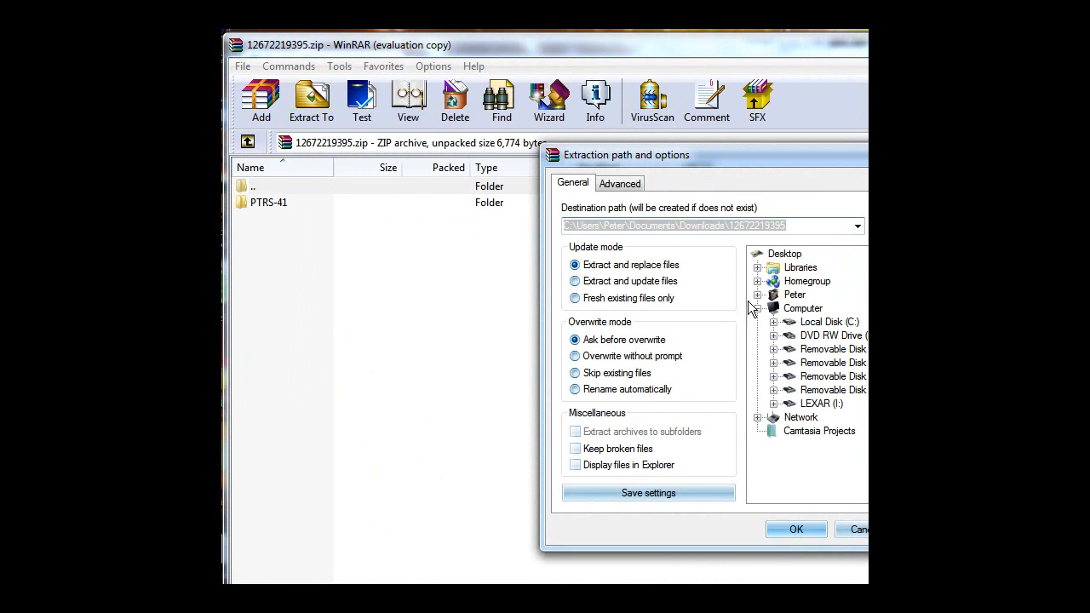
pyautogui.click(756, 294)
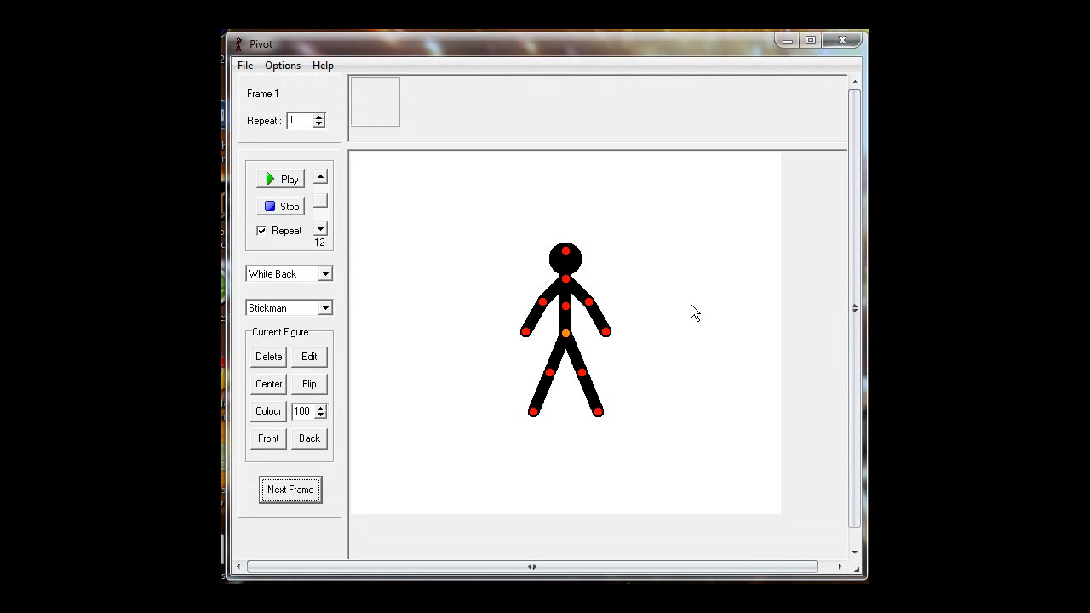
# Load the PTRS-41 with Mag.stk figure from the PTRS-41 folder into the scene.
pyautogui.click(245, 65)
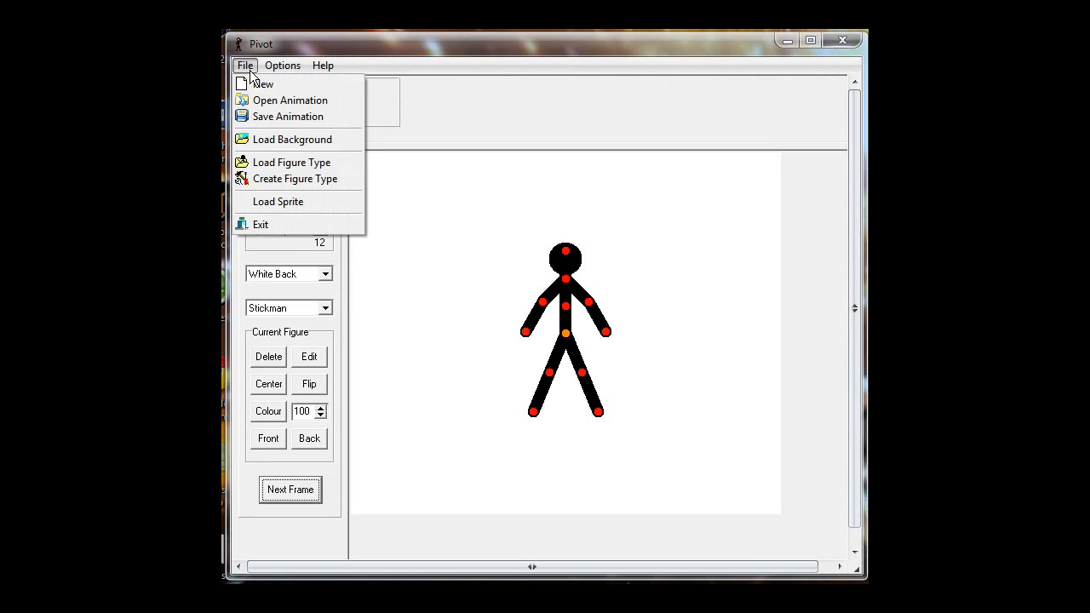
pyautogui.click(291, 162)
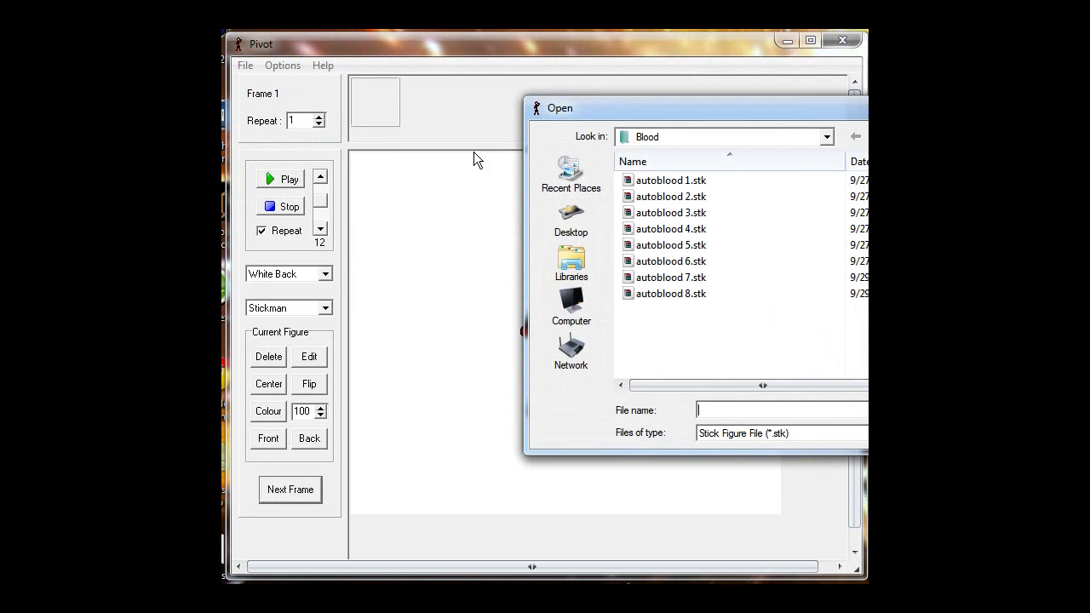
pyautogui.click(824, 136)
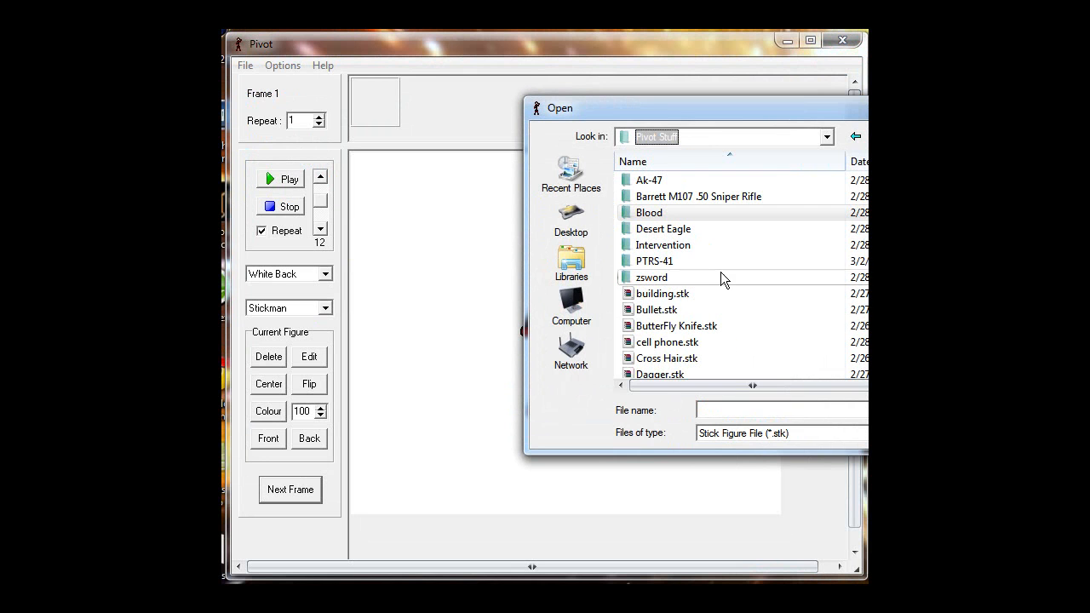
pyautogui.moveTo(671, 267)
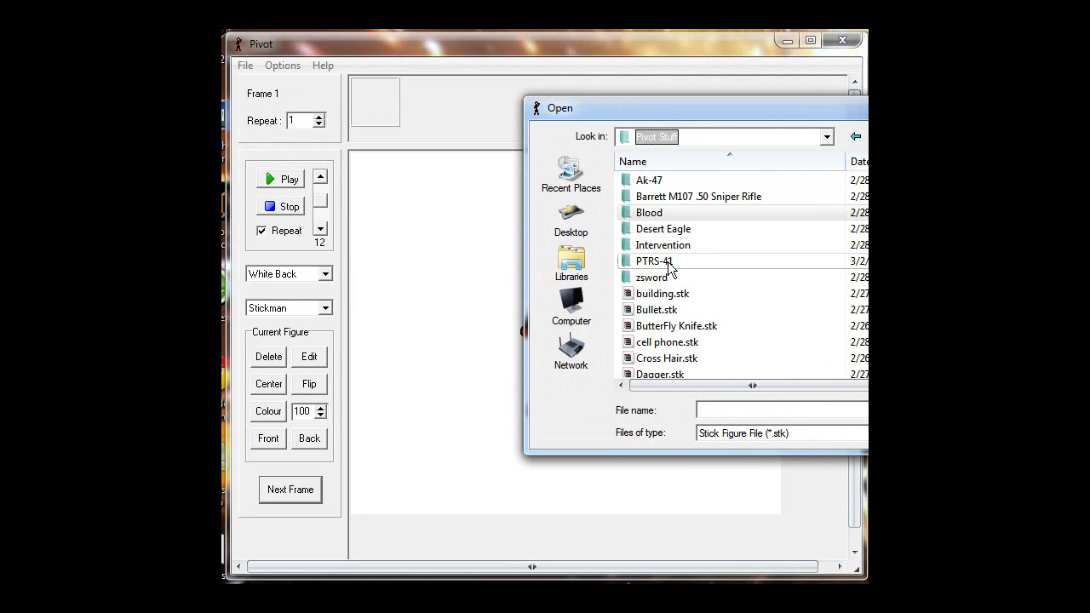
pyautogui.doubleClick(654, 260)
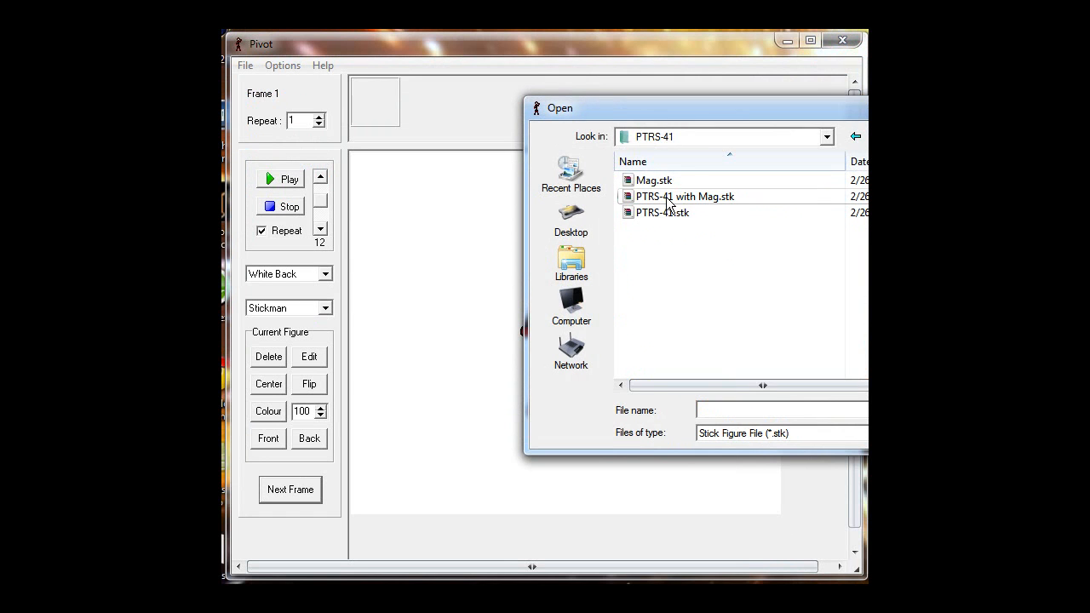
pyautogui.doubleClick(684, 196)
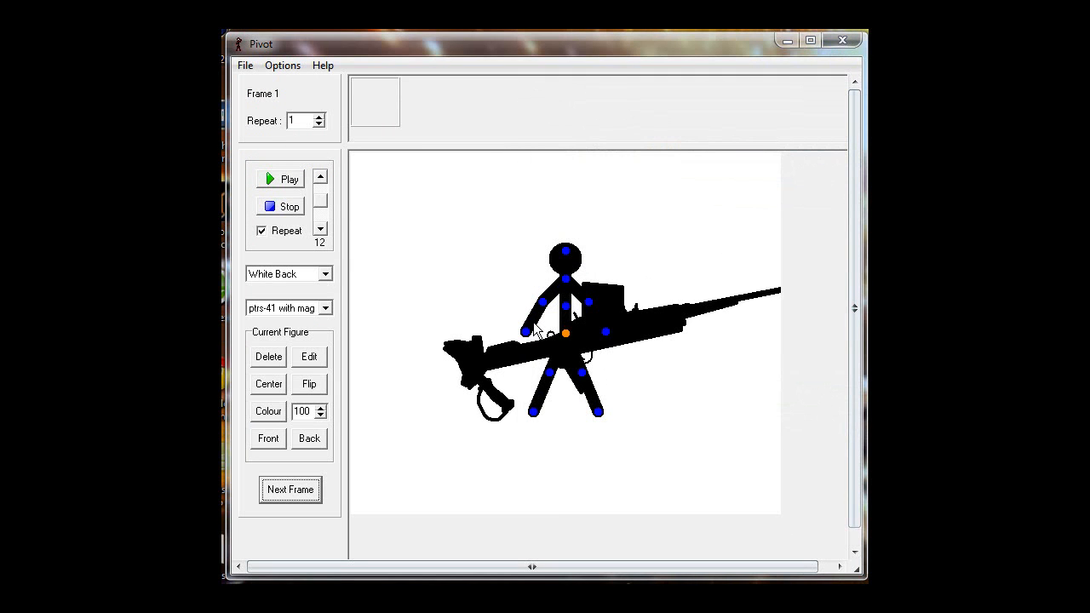
# Resize the rifle to 50, rotate it horizontal and place it at the stickman's shoulder.
pyautogui.moveTo(565, 332); pyautogui.dragTo(443, 198)
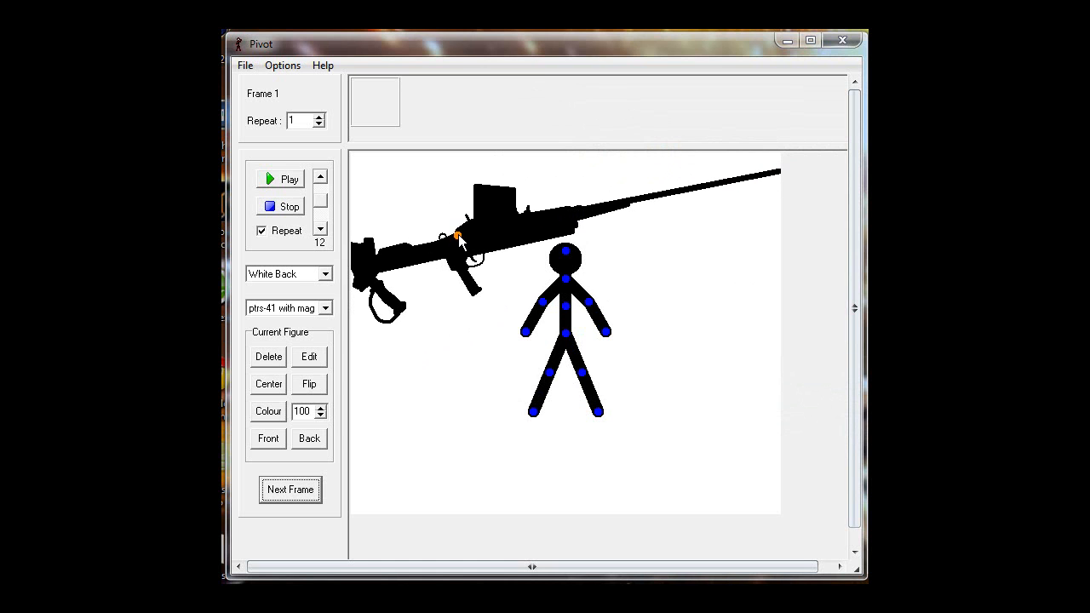
pyautogui.moveTo(457, 236); pyautogui.dragTo(473, 296)
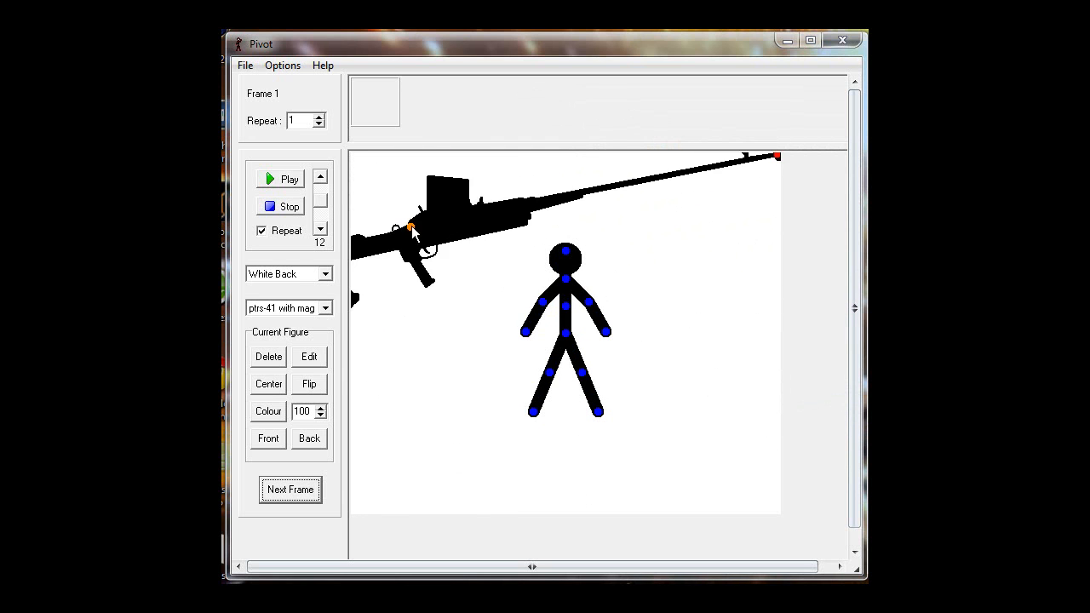
pyautogui.moveTo(409, 225); pyautogui.dragTo(358, 274)
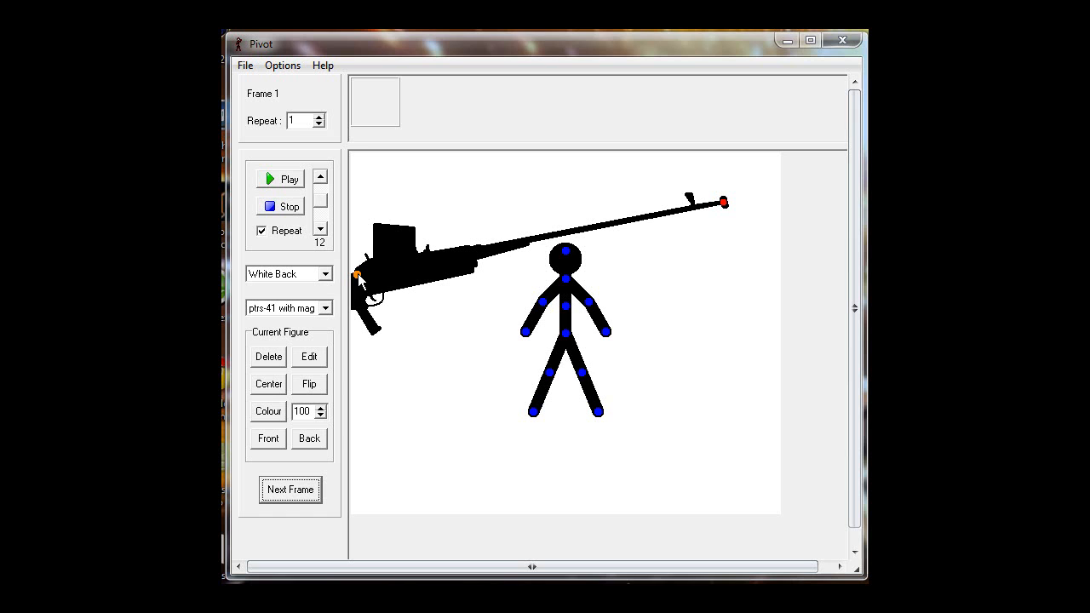
pyautogui.moveTo(722, 211)
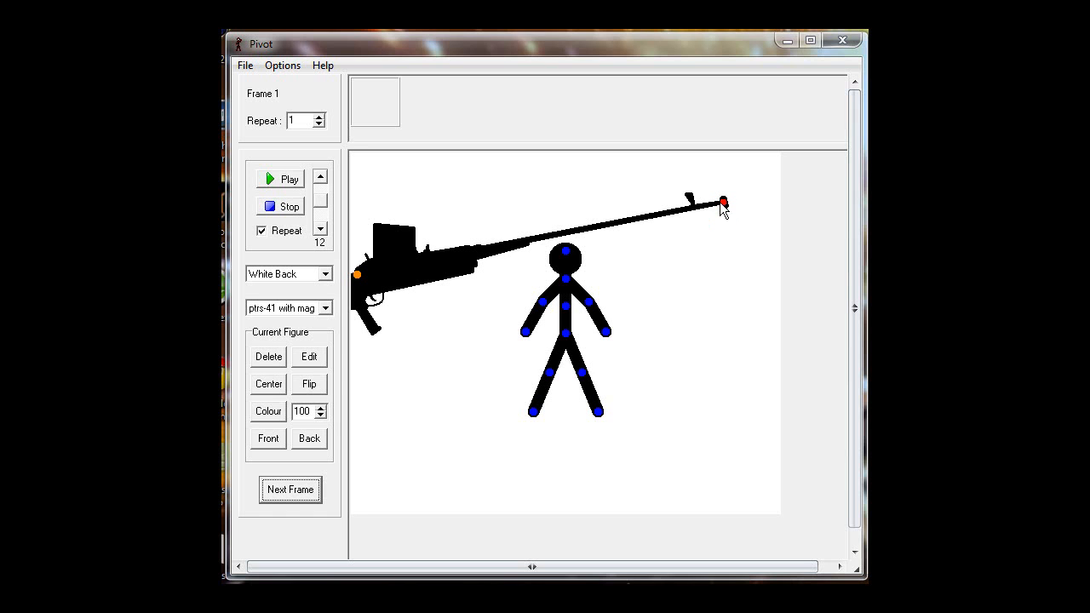
pyautogui.moveTo(725, 211)
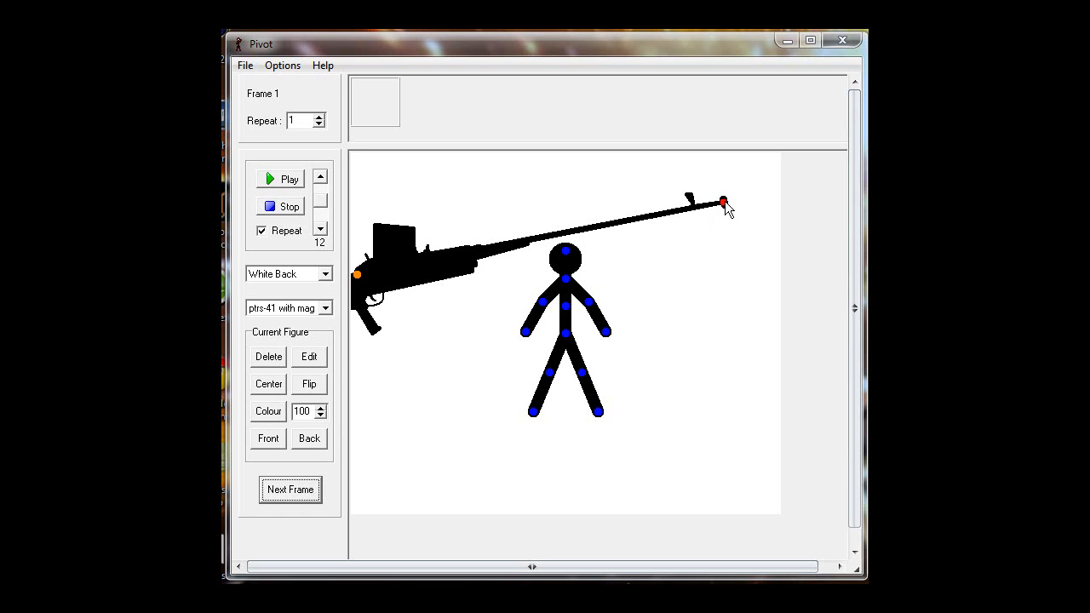
pyautogui.moveTo(724, 203); pyautogui.dragTo(729, 265)
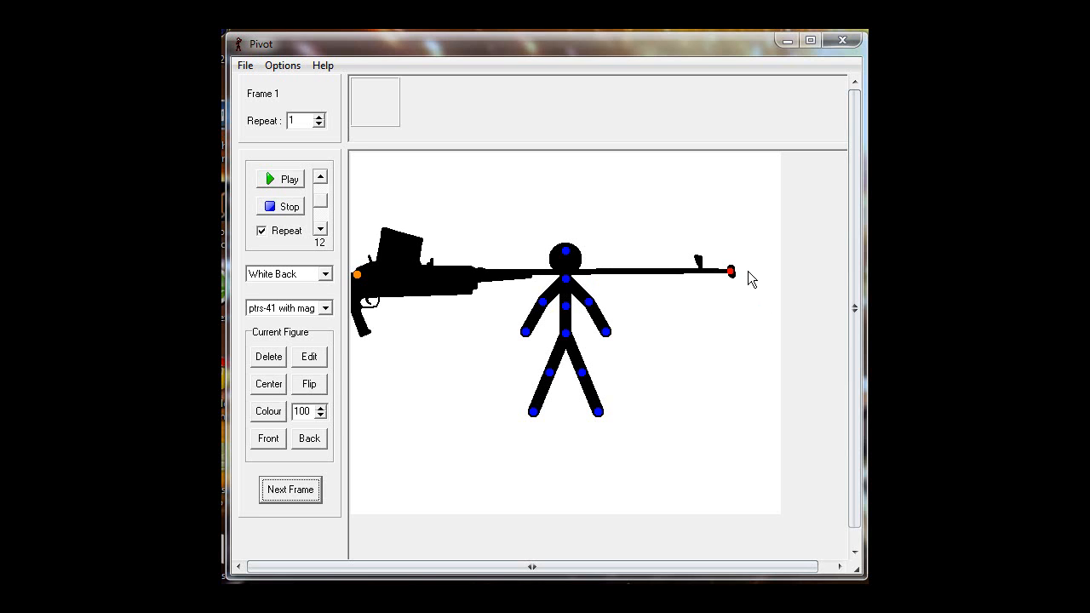
pyautogui.moveTo(729, 271); pyautogui.dragTo(424, 293)
pyautogui.write('50')
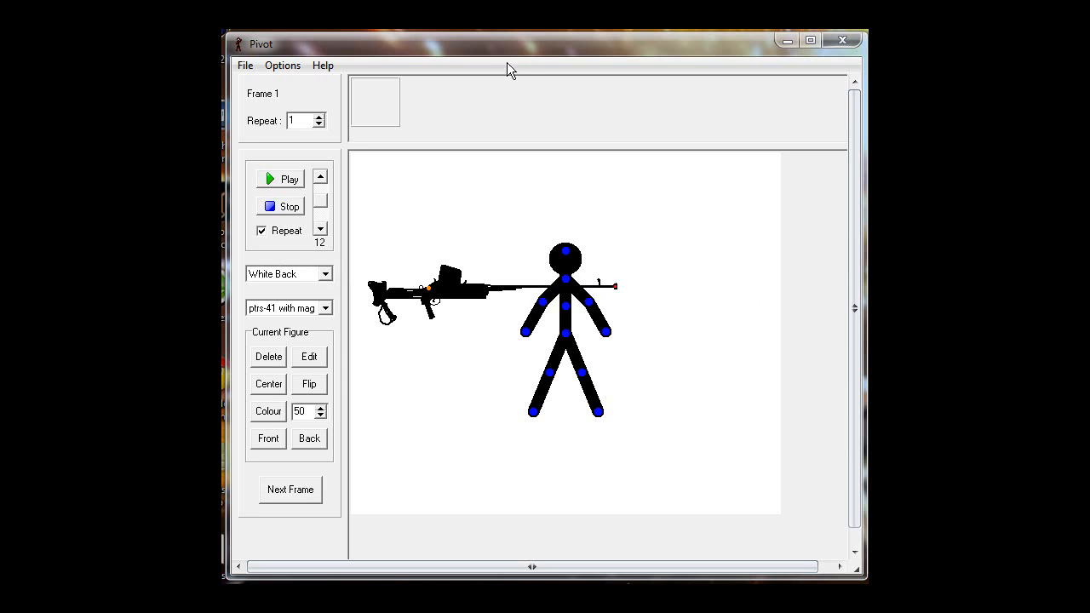
pyautogui.moveTo(466, 155)
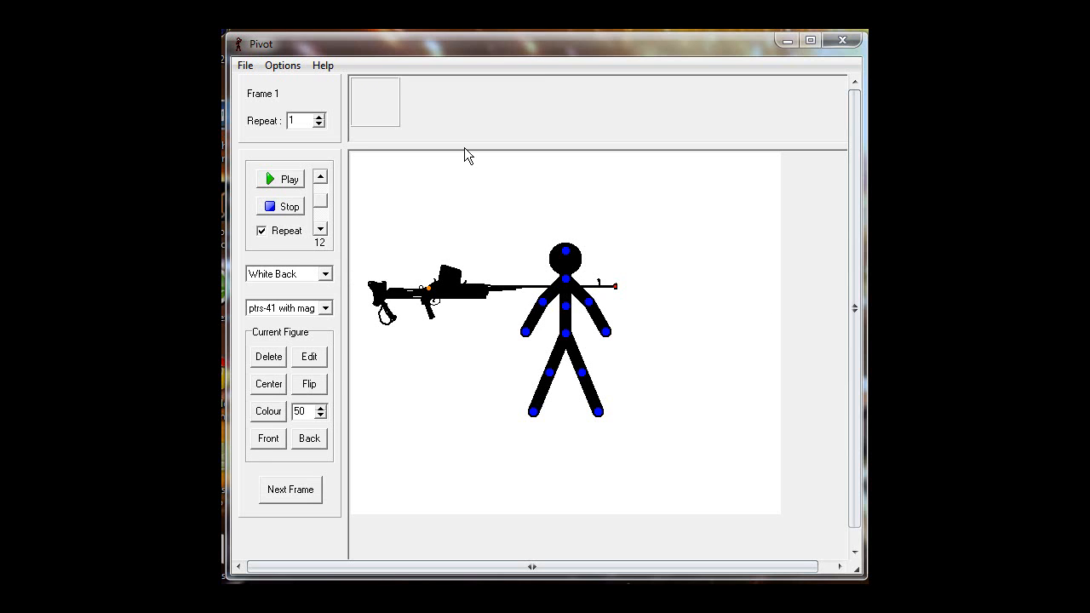